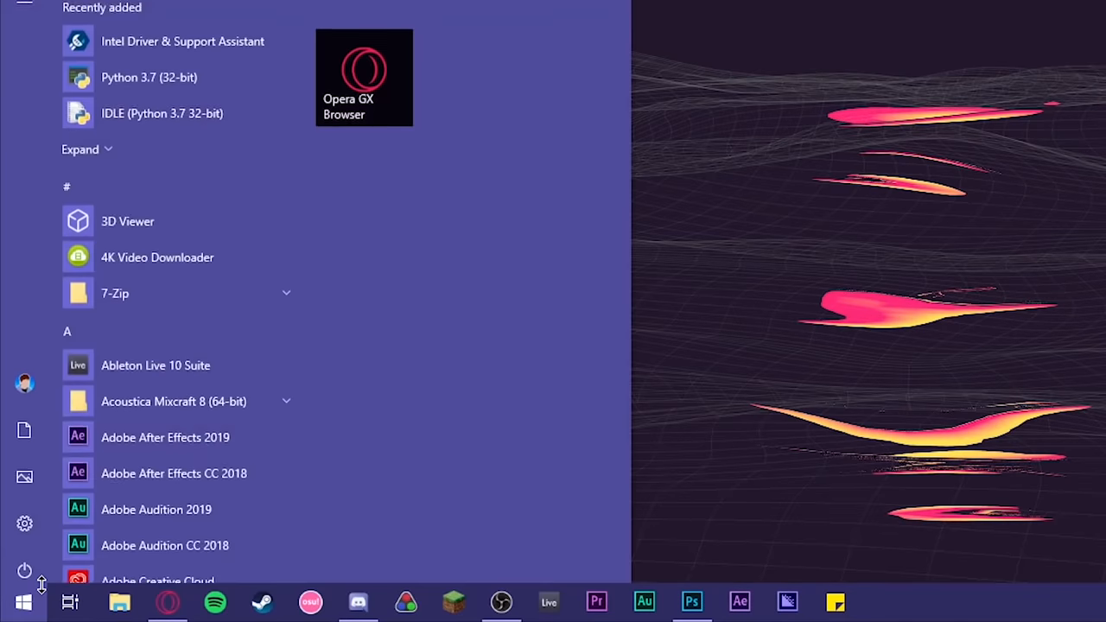
Launch FL Studio and start exporting the Delay Lama project as a WAV file.
click(34, 598)
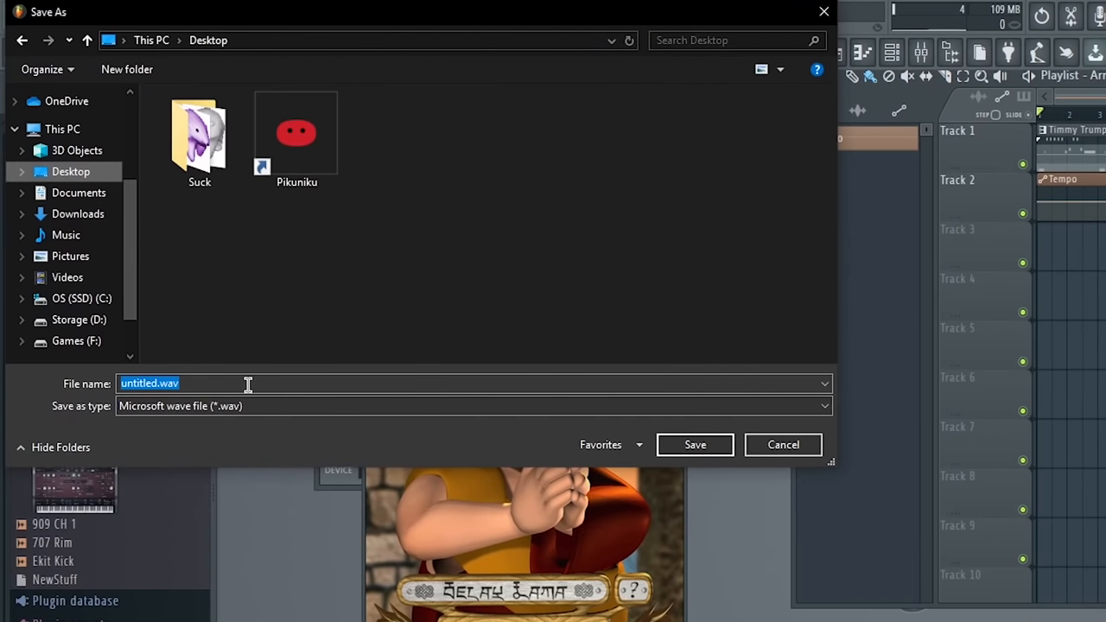
Name the export 'i cant believe this', save it to the Desktop and render the whole song to WAV.
text(i cant)
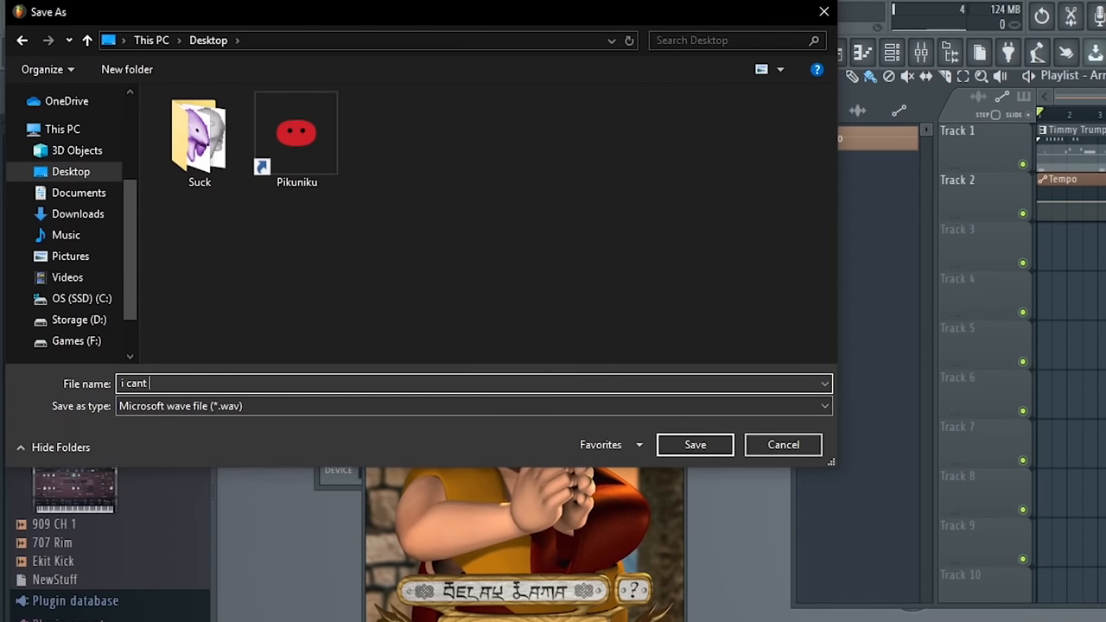
text(believe th)
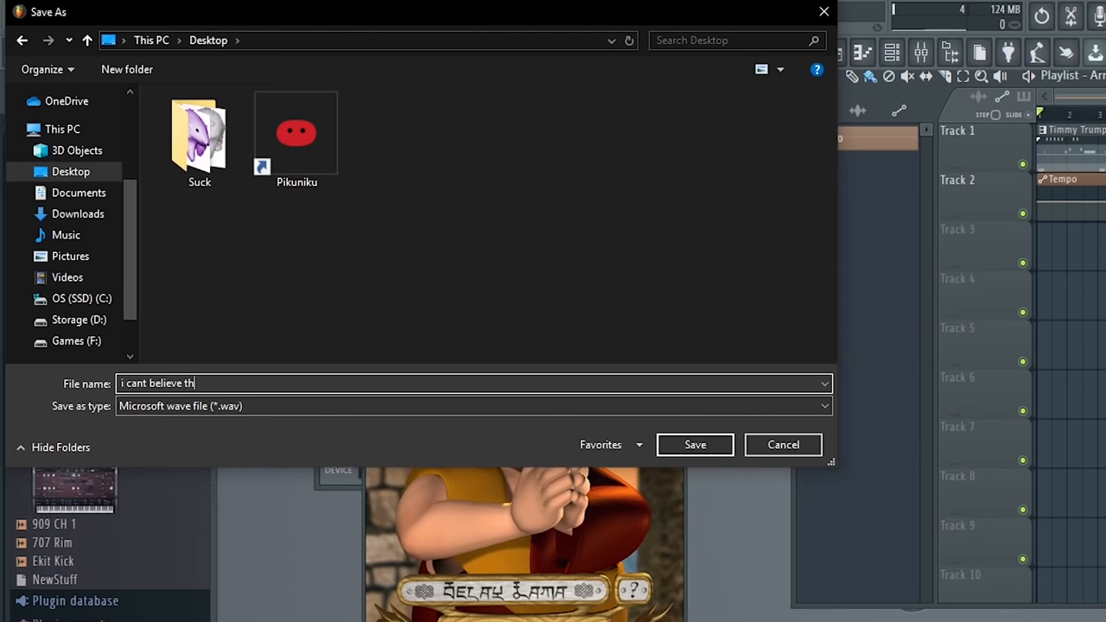
click(696, 446)
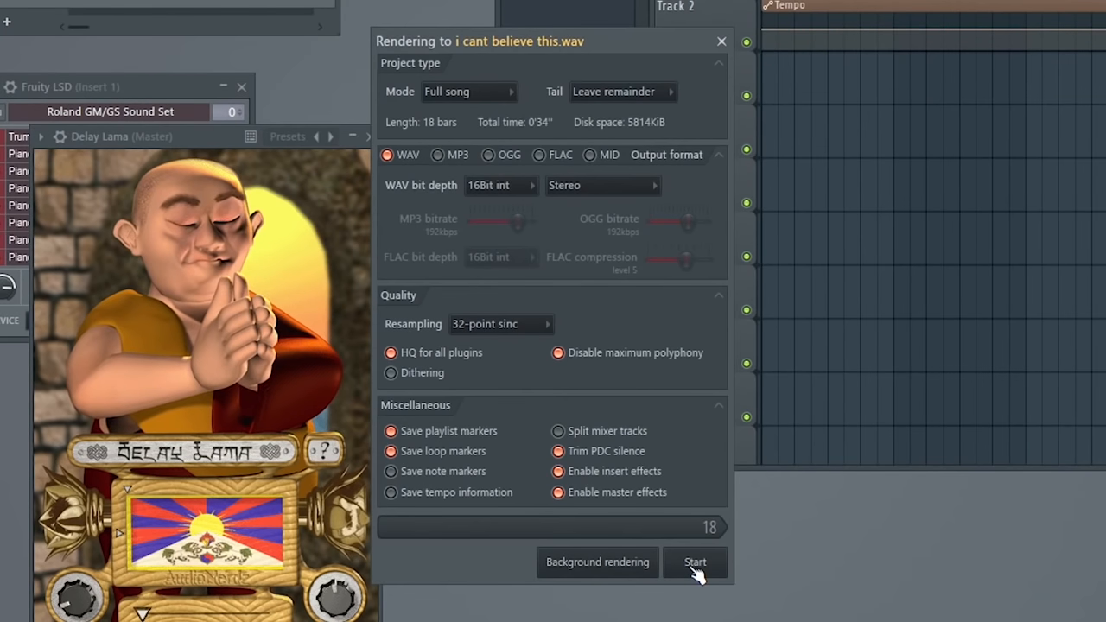
click(695, 562)
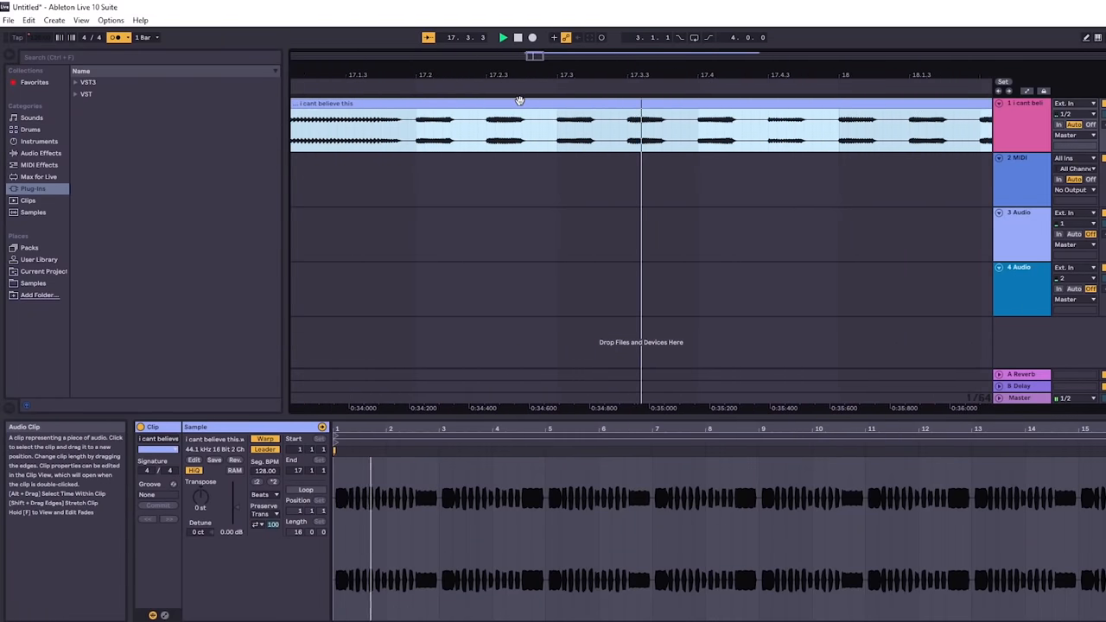
Place the Timmy Trumpet 'Freaks' track on audio track 2 and search the Audio Effects for 'reverb'.
click(503, 38)
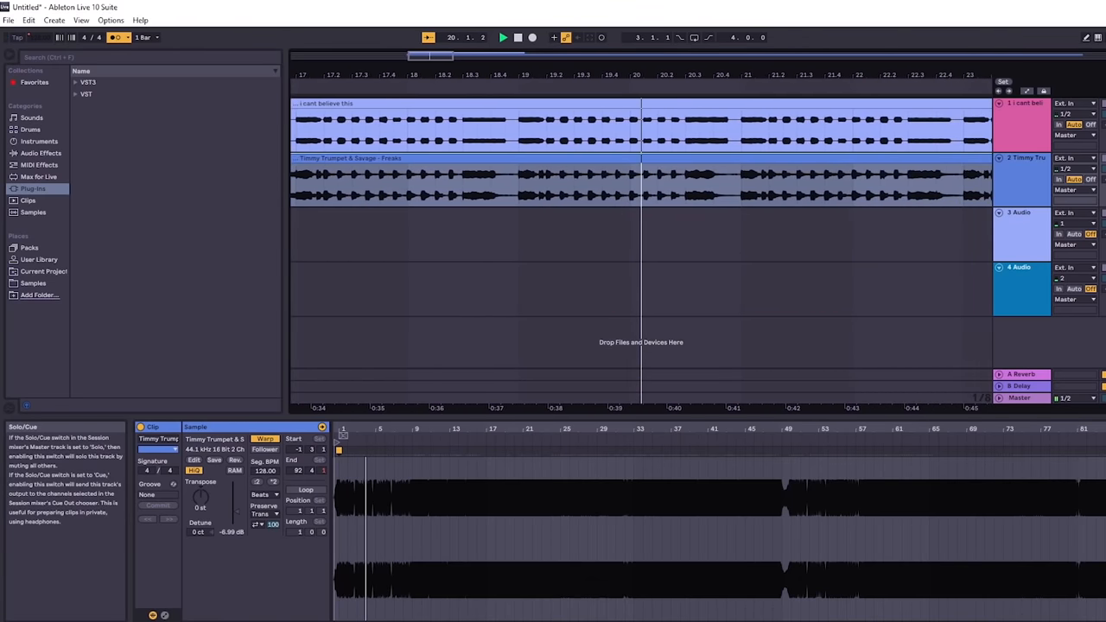
click(38, 152)
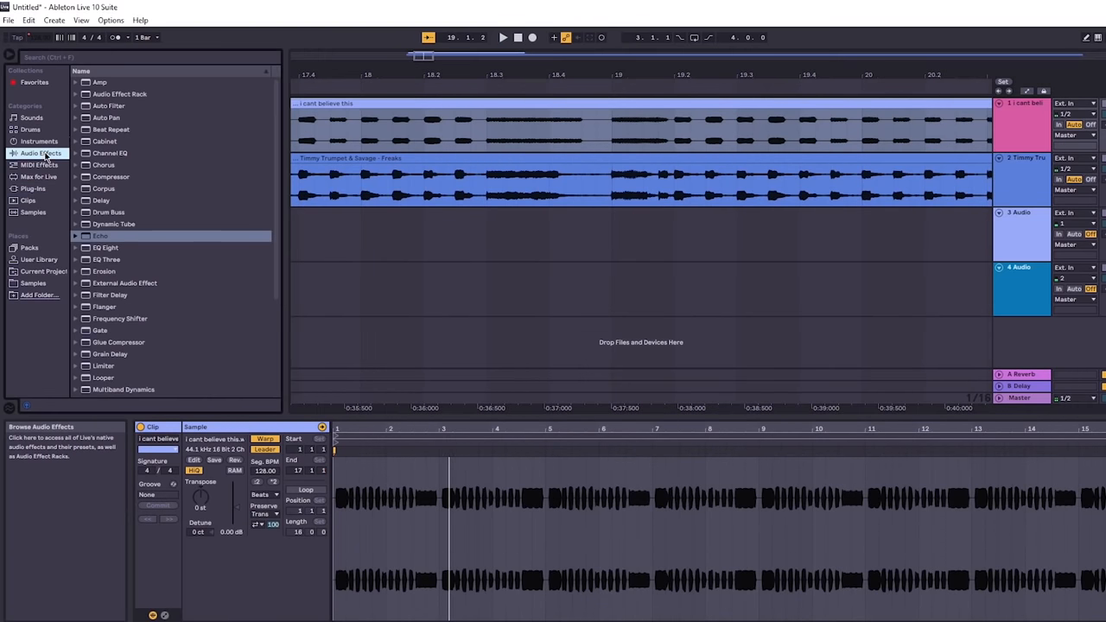
text(reverb)
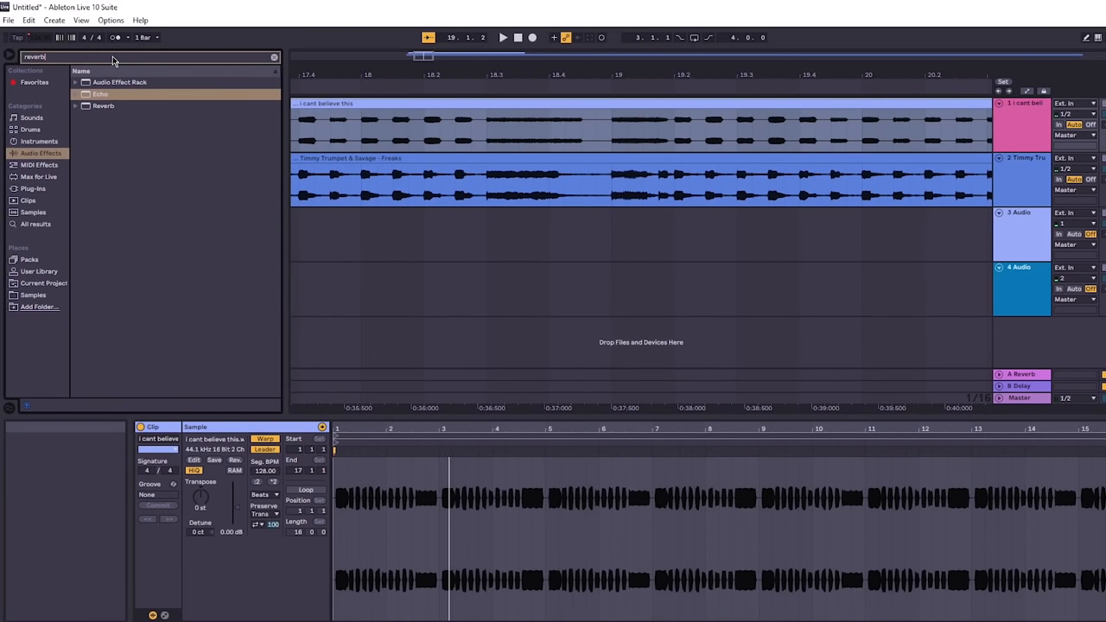